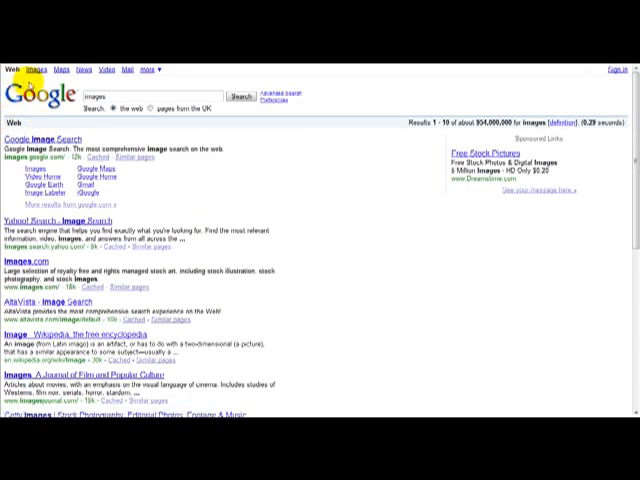
Step: Show image results for the search 'images' and scroll through them
click(37, 70)
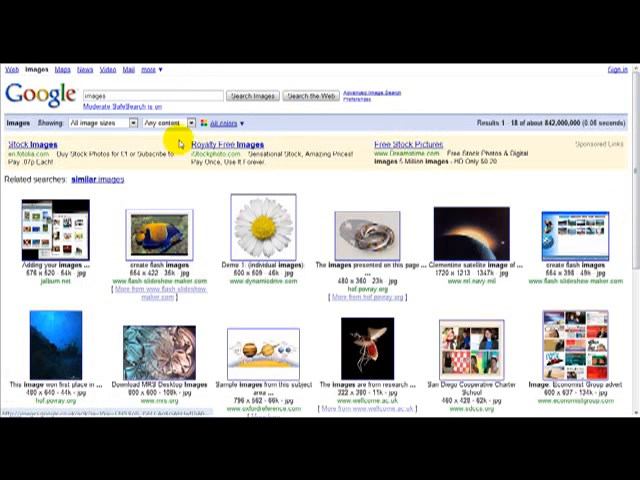
scroll(down, 3)
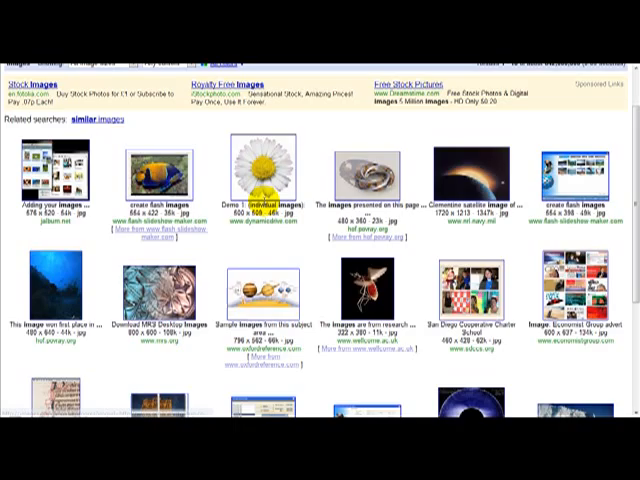
scroll(down, 3)
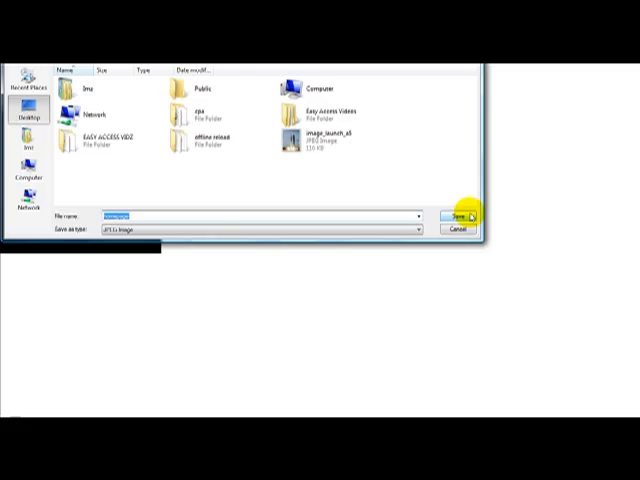
Step: Save the chosen picture to the Desktop as a JPG file
click(451, 217)
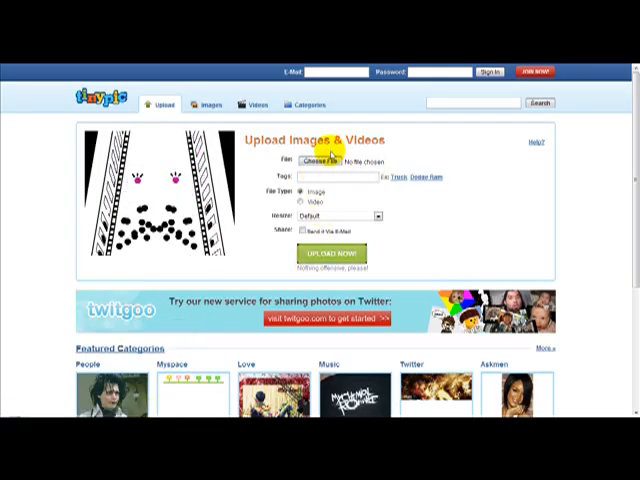
Step: Choose homepage.jpg on TinyPic and start its upload with UPLOAD NOW!
click(315, 162)
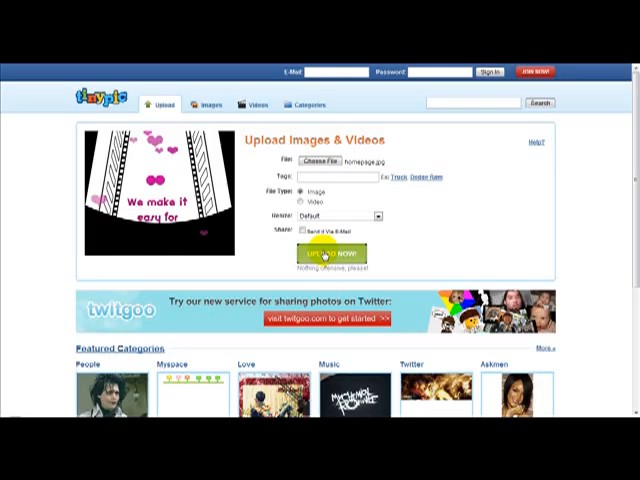
click(330, 256)
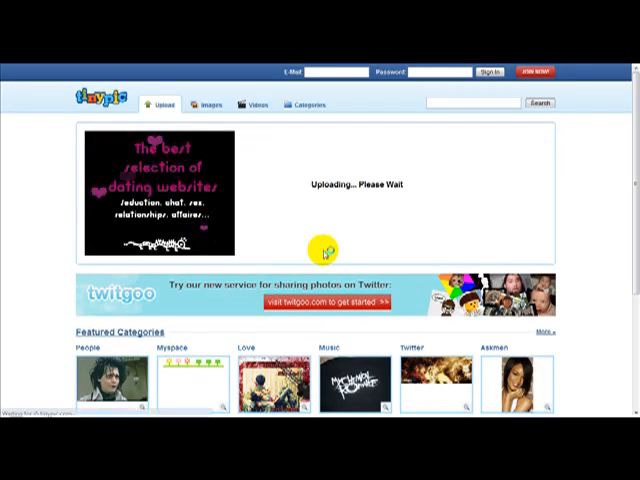